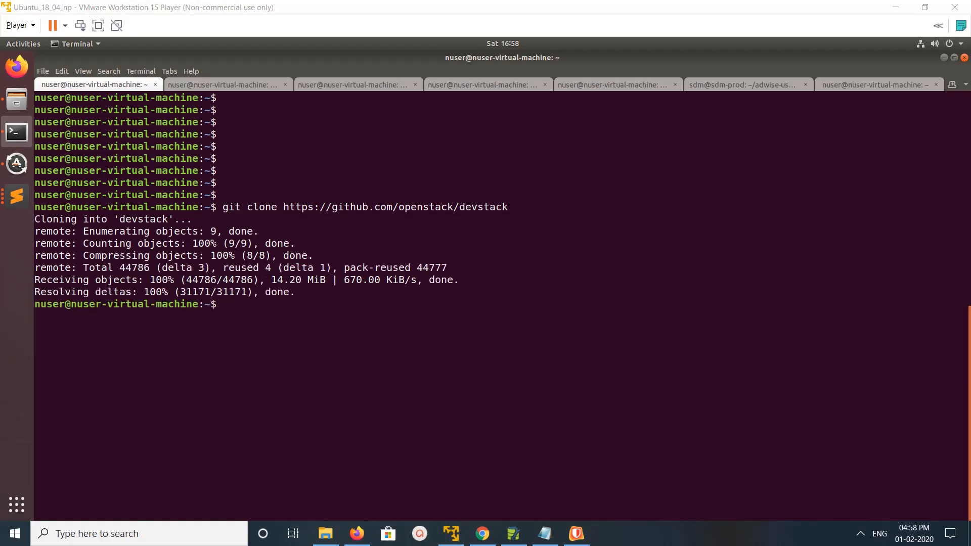
Change into devstack/ and list local branches, showing only master.
type("cd")
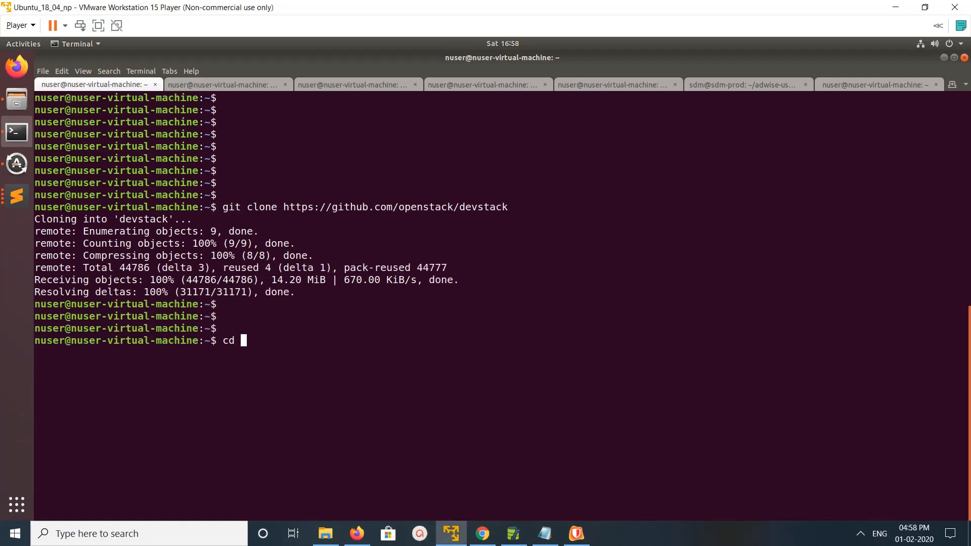
type("devstack/")
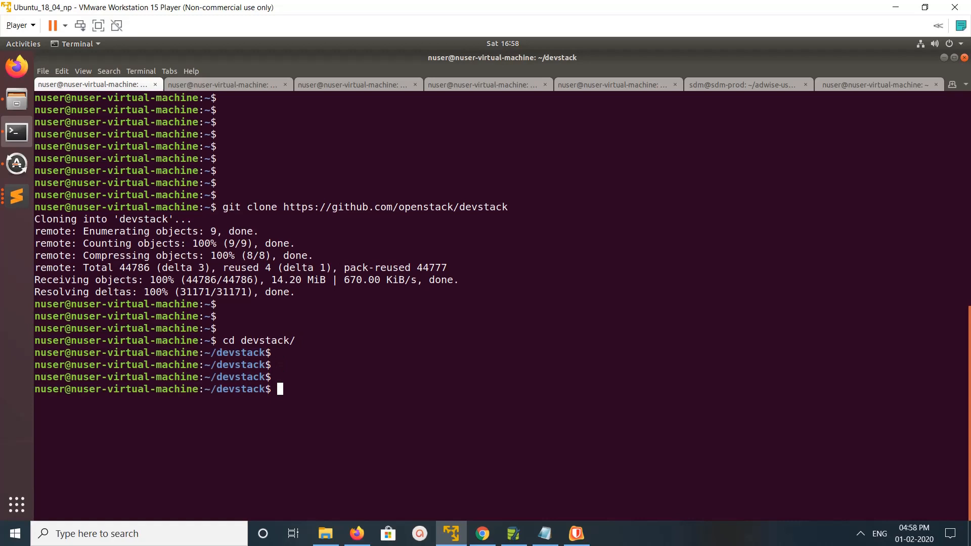
type("git branch")
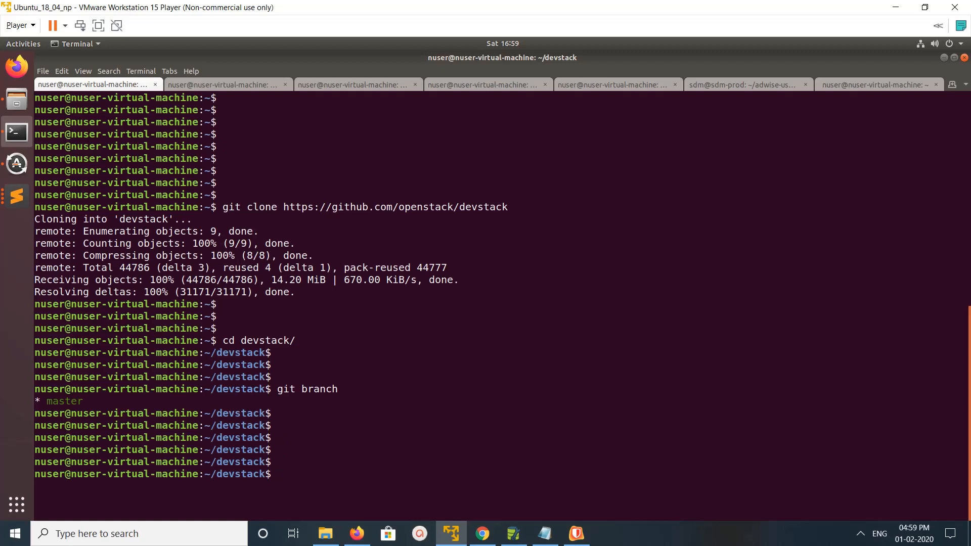
List remote-tracking branches with git branch -r and highlight origin/master and the stable stein/train lines.
type("git branch -r")
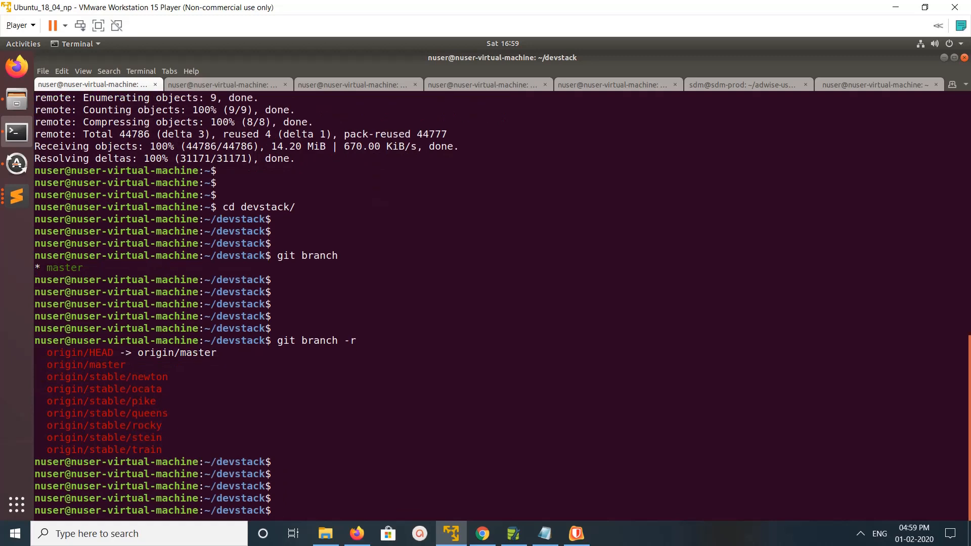
left_click_drag(47, 365, 160, 450)
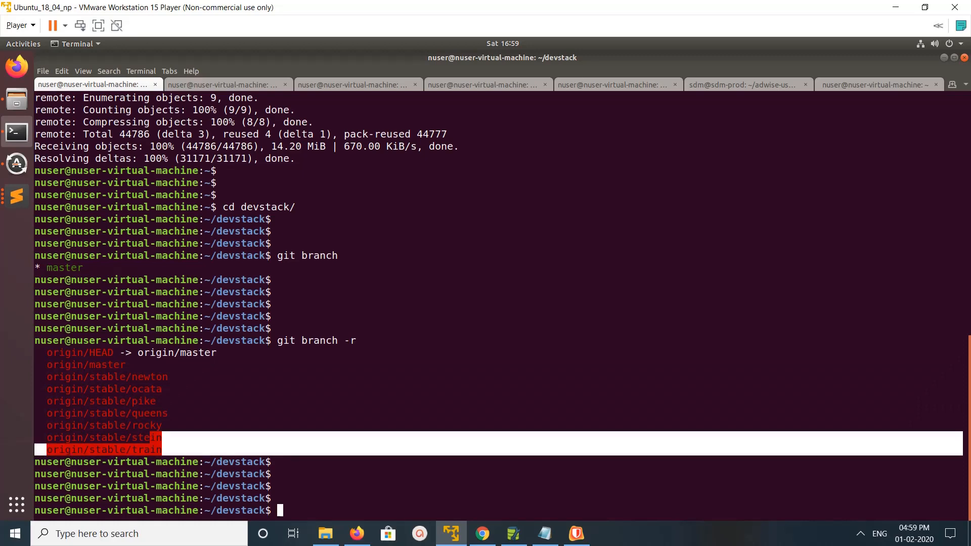
left_click_drag(149, 443, 46, 376)
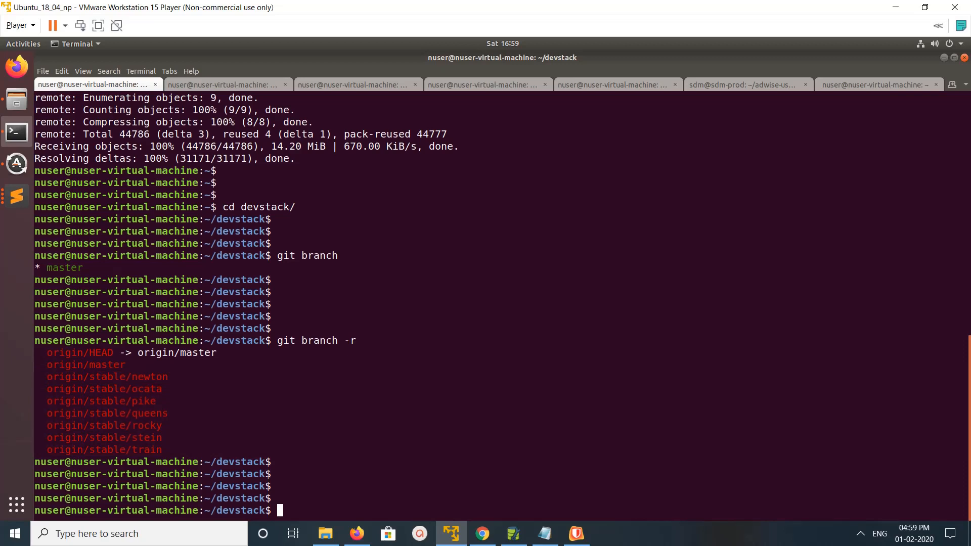
double_click(85, 365)
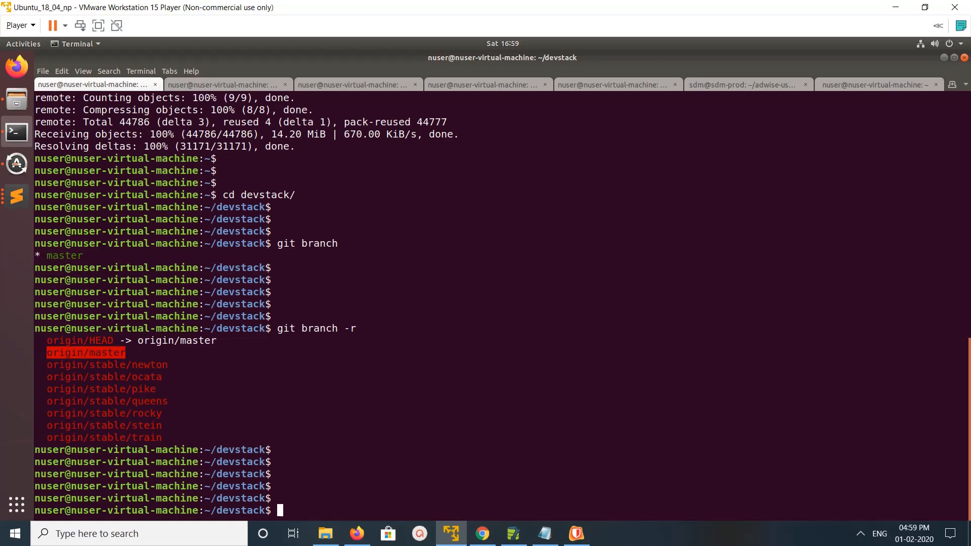
type("git branch -r")
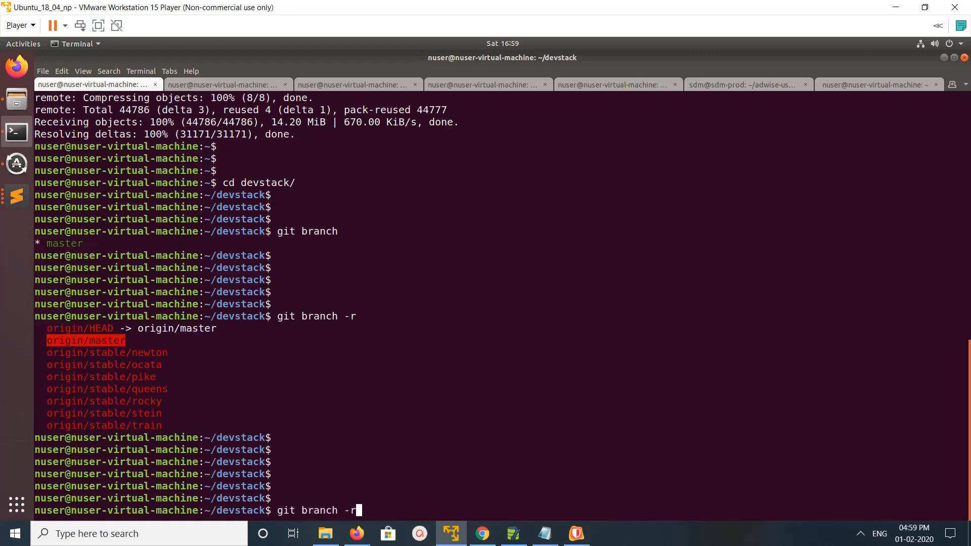
Run git branch -a to list local master alongside all remotes/origin branches.
type("a")
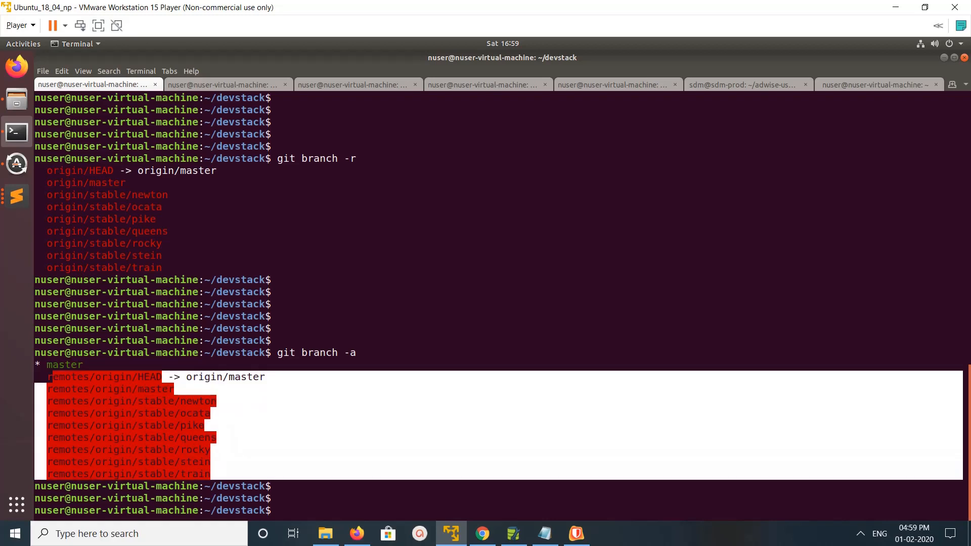
type("git branch")
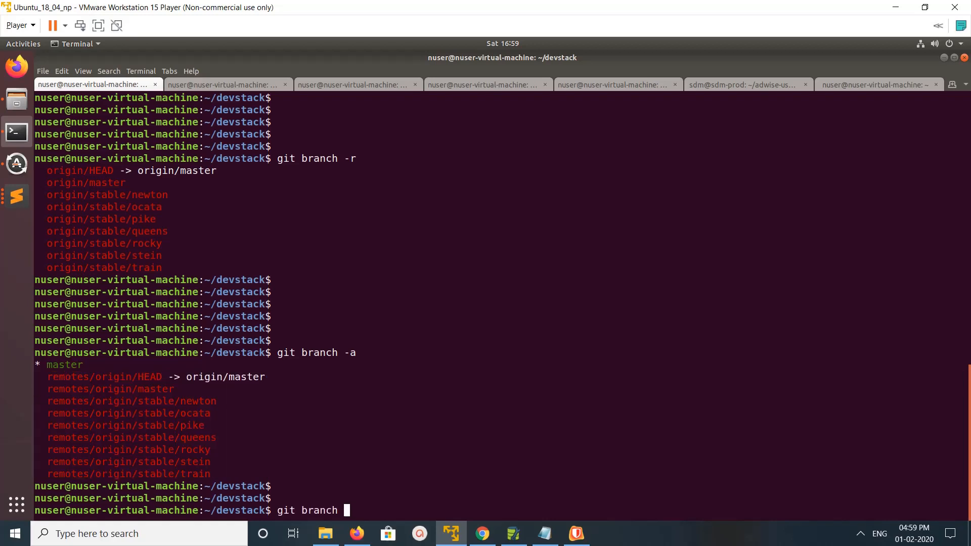
Create local branch b1 and re-list branches to see it beside master.
type("b1")
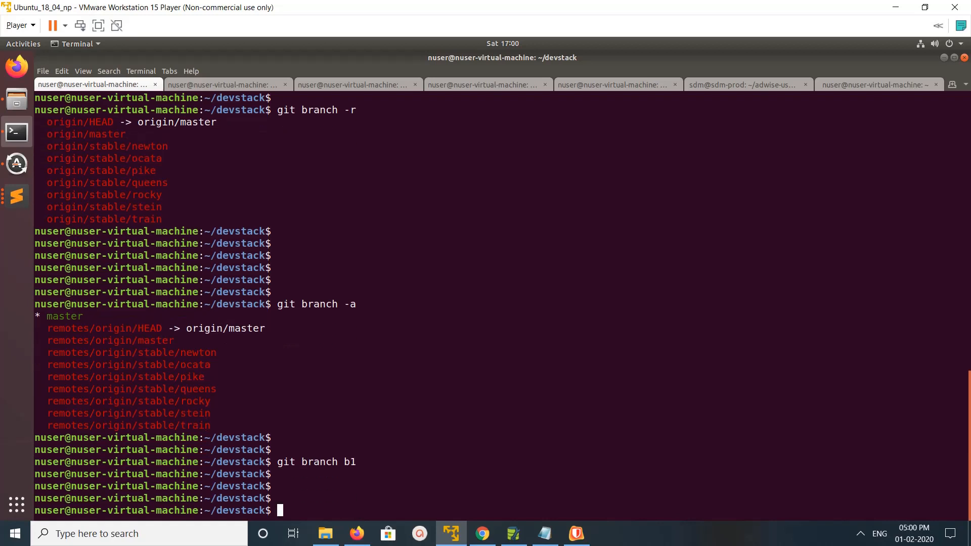
key("Return")
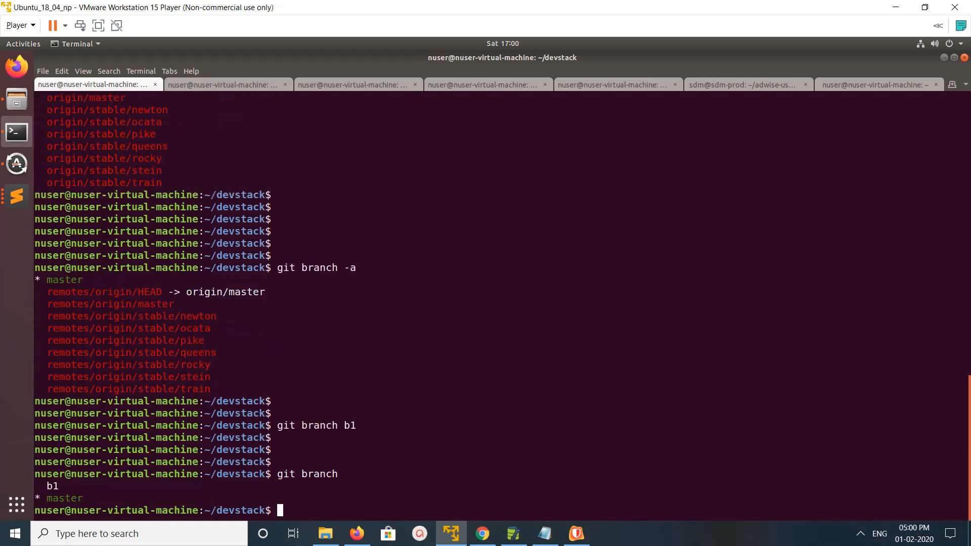
type("git branch b1")
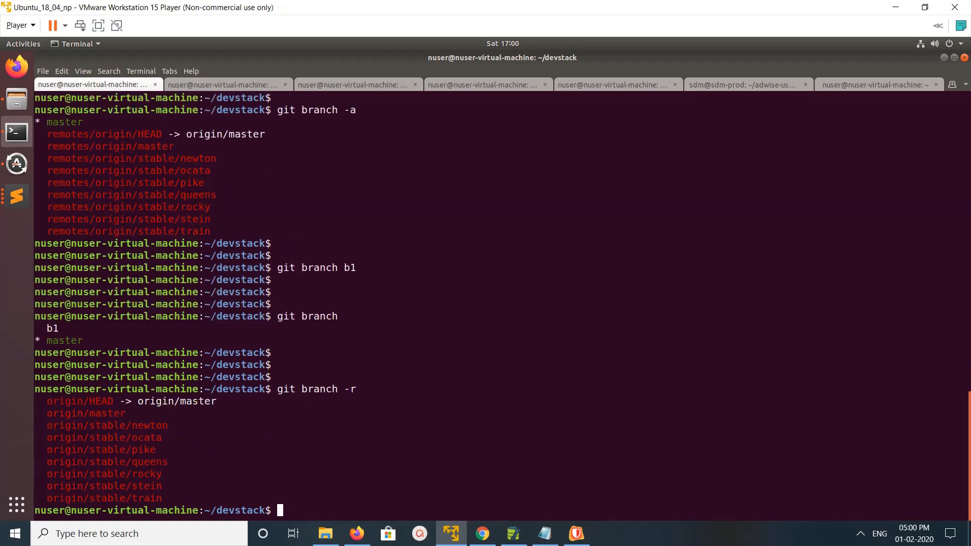
type("git branch -")
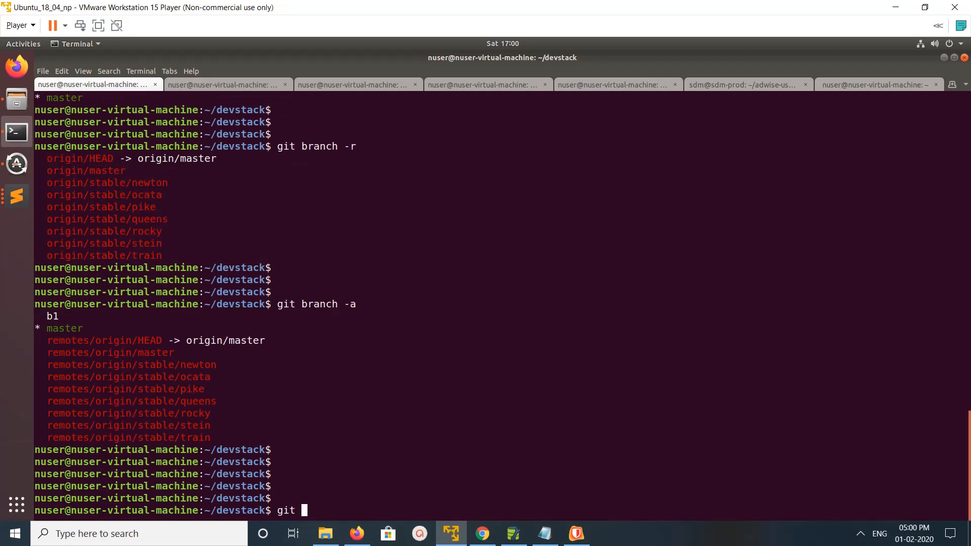
Run git fetch against the remote, which reports nothing new.
type("fetch")
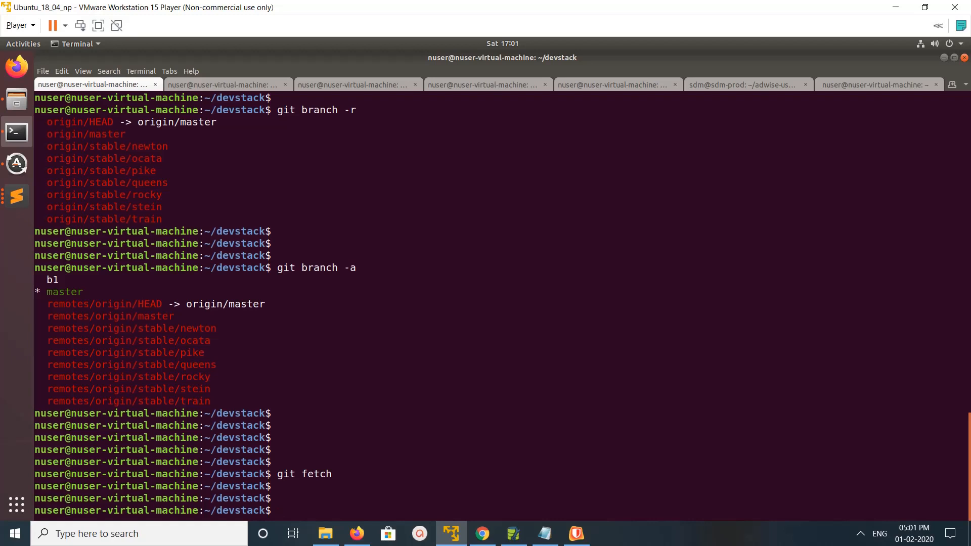
scroll("down", 3)
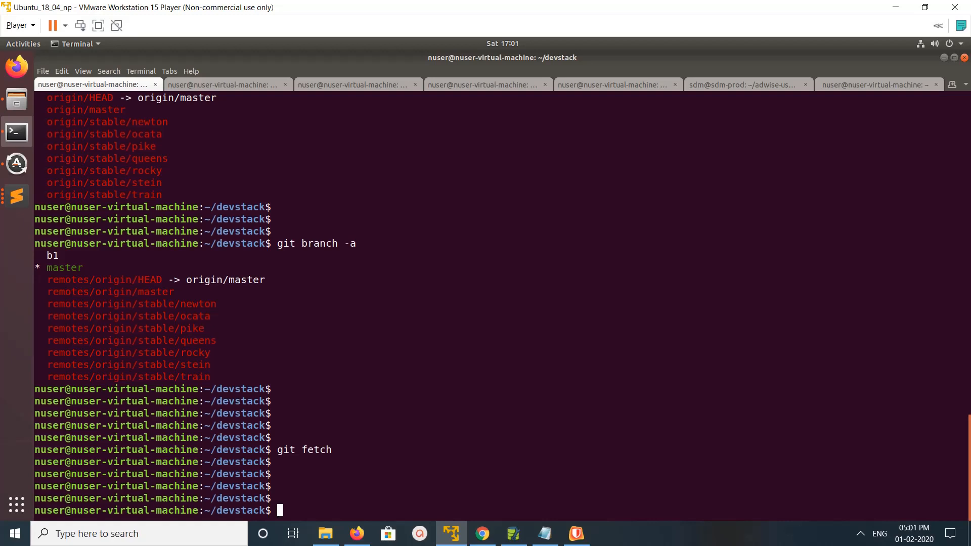
type("git fetch")
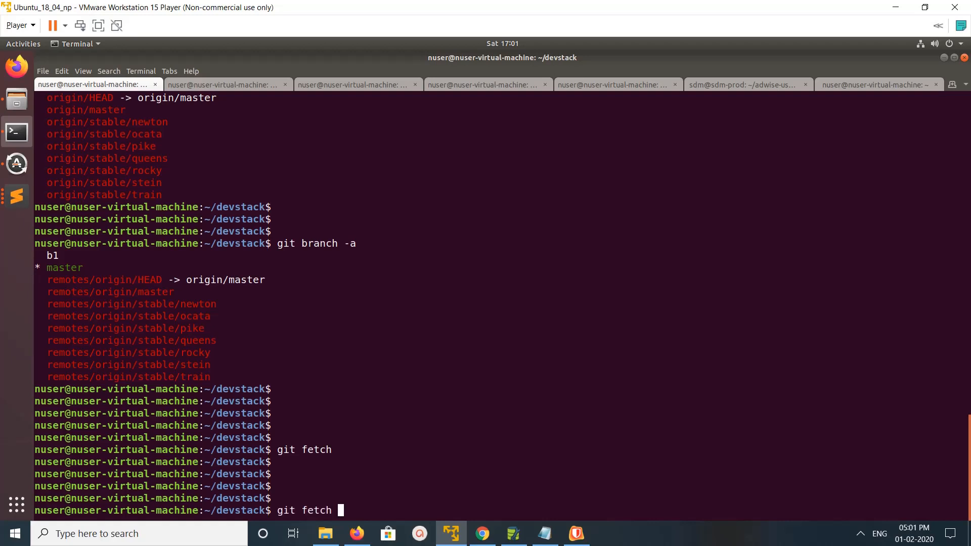
Begin a second git fetch command with an option dash, not yet run.
type("-")
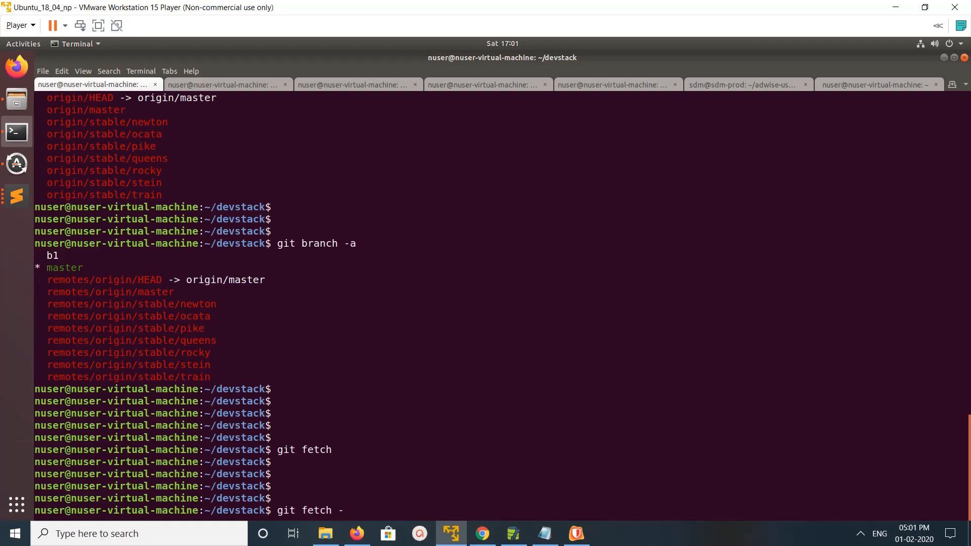